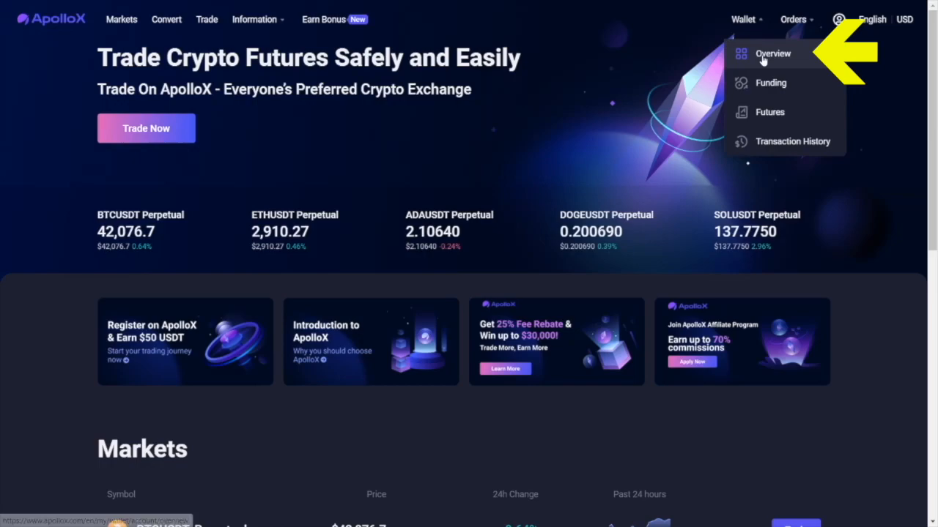
Show the USDT deposit address on the Binance Smart Chain (BEP20) network from the wallet overview.
click(773, 53)
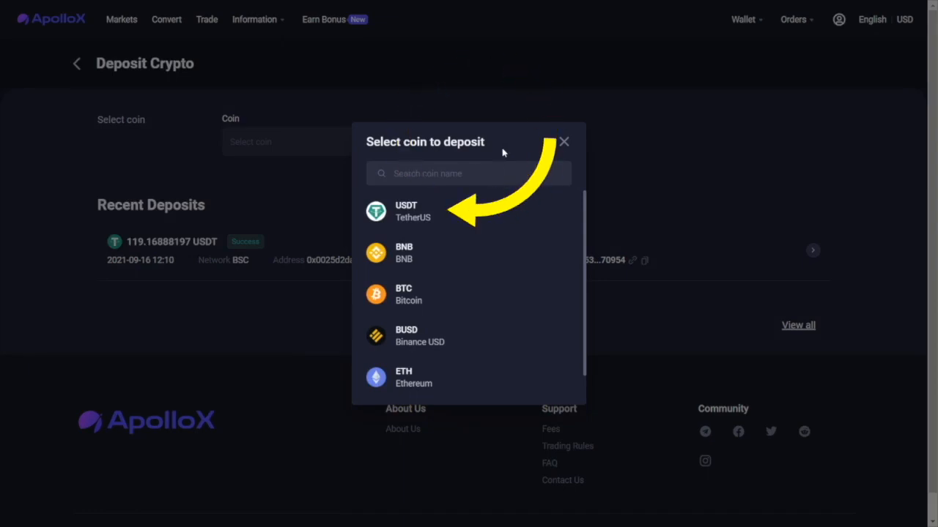
click(564, 140)
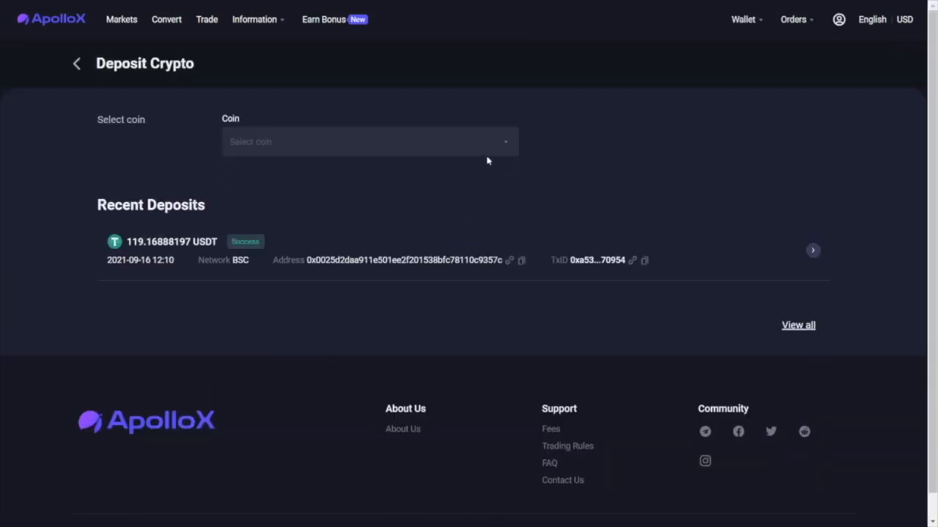
click(369, 141)
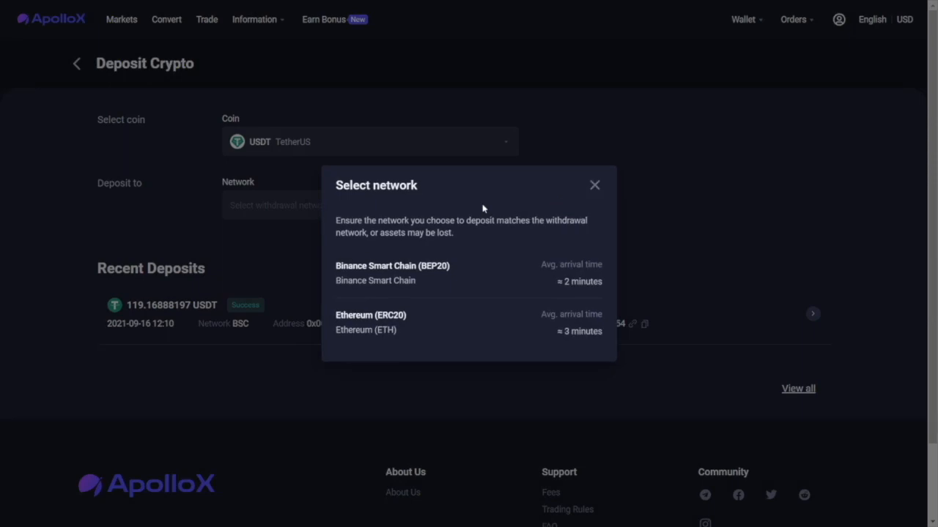
mouse_move(487, 330)
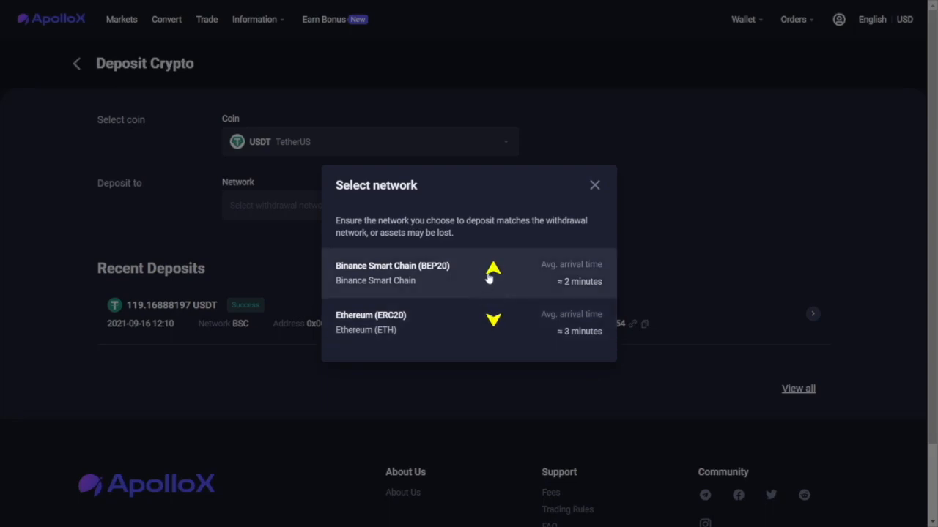
mouse_move(460, 318)
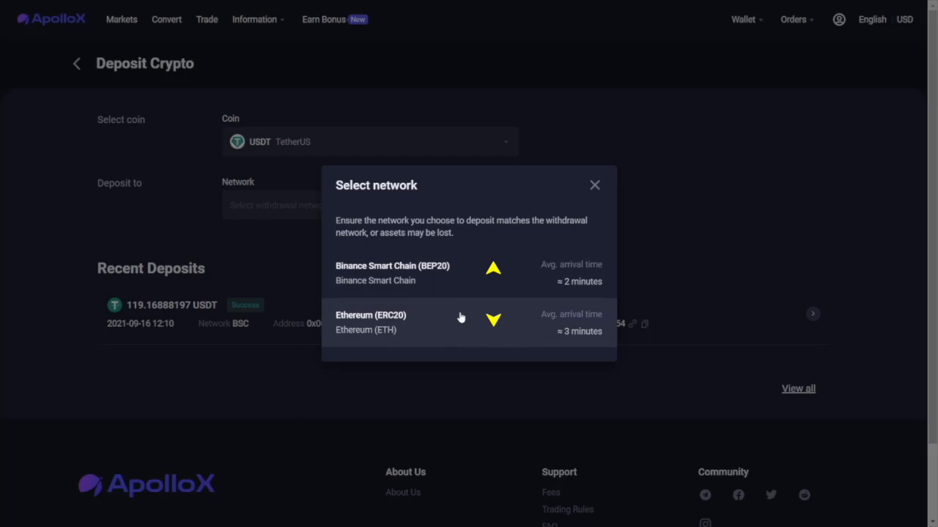
click(393, 273)
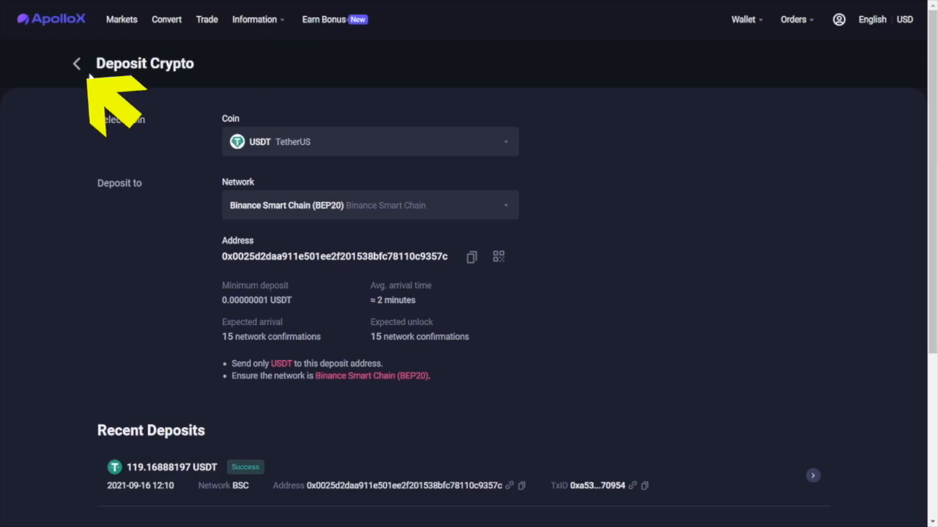
Transfer the maximum 118.26687957 USDT from the Funding wallet to the Futures wallet and confirm.
click(76, 63)
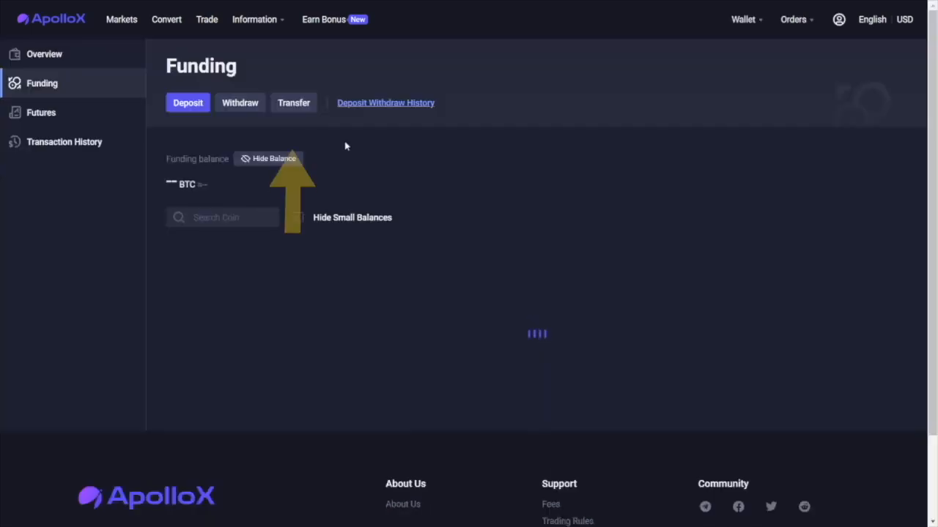
click(293, 103)
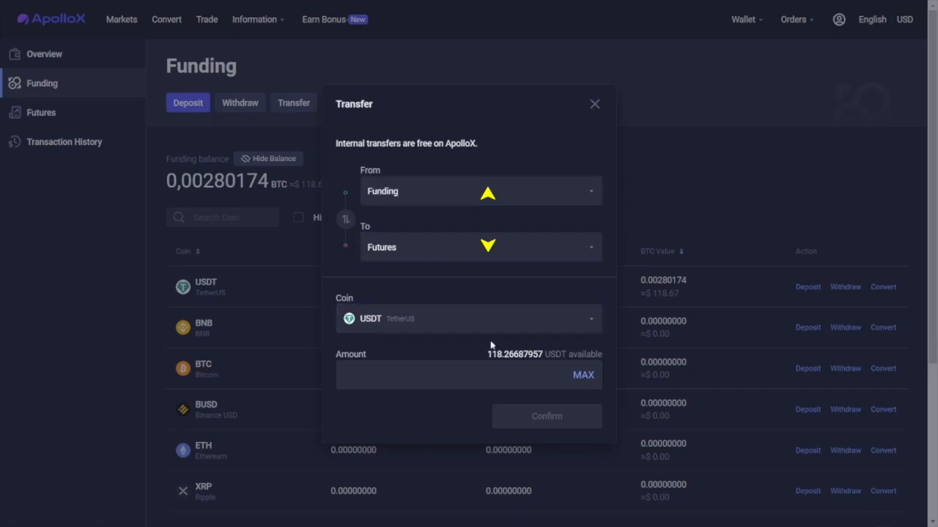
click(454, 375)
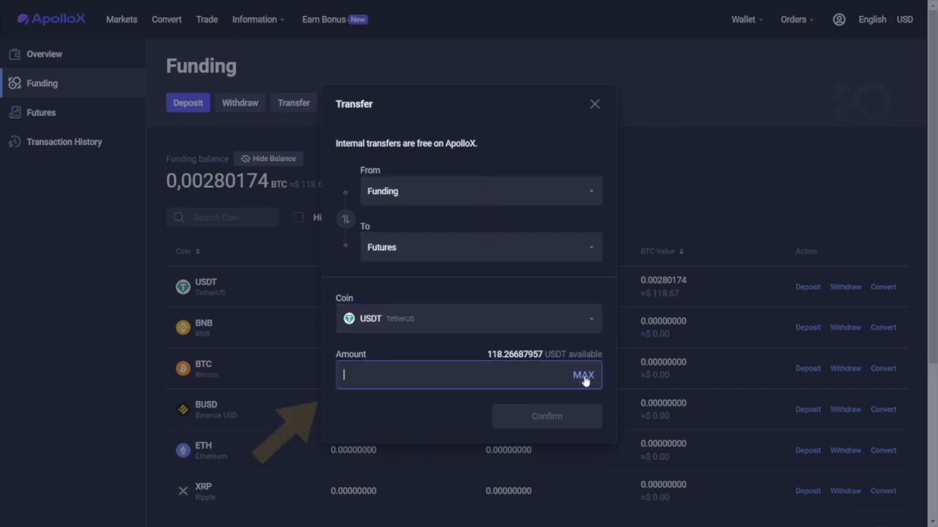
click(583, 375)
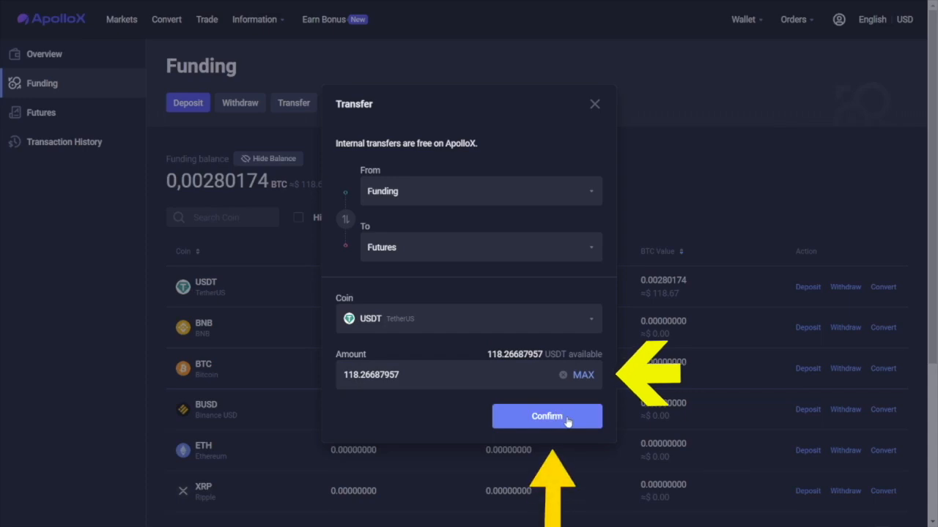
click(546, 416)
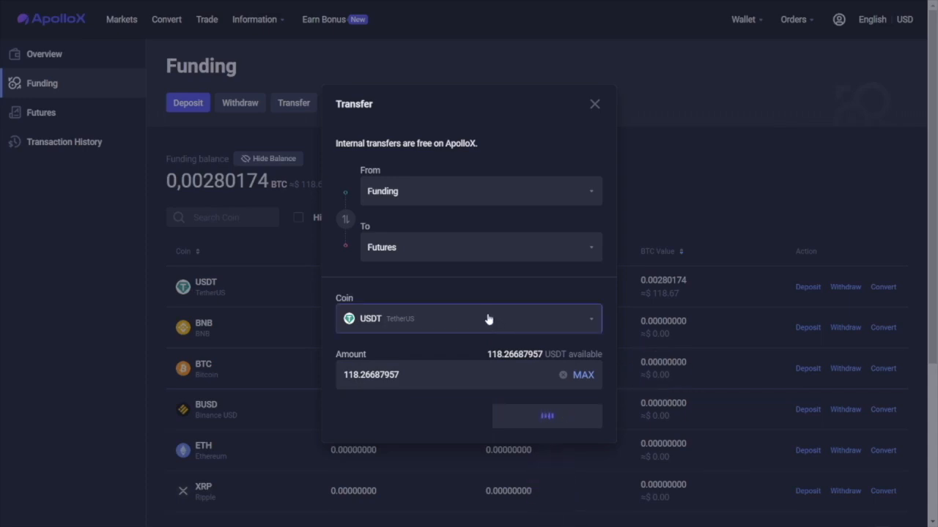
click(547, 416)
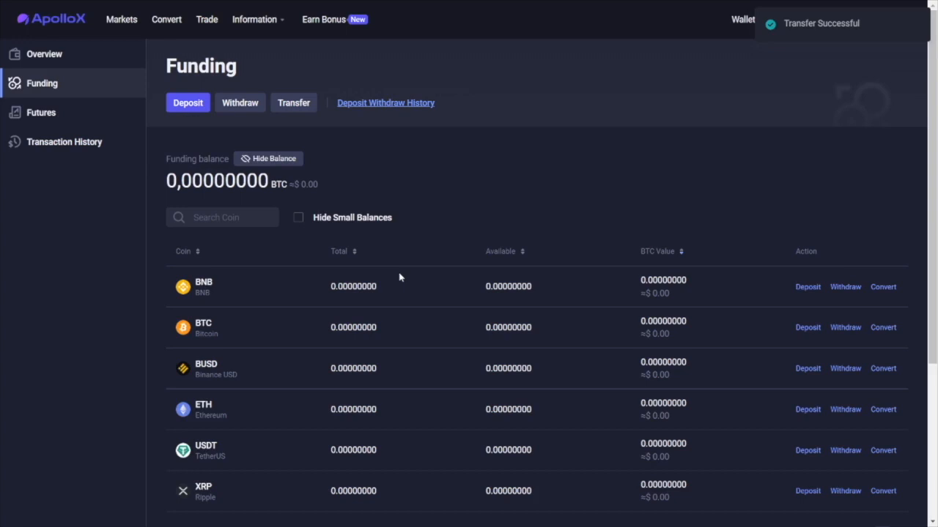
mouse_move(206, 19)
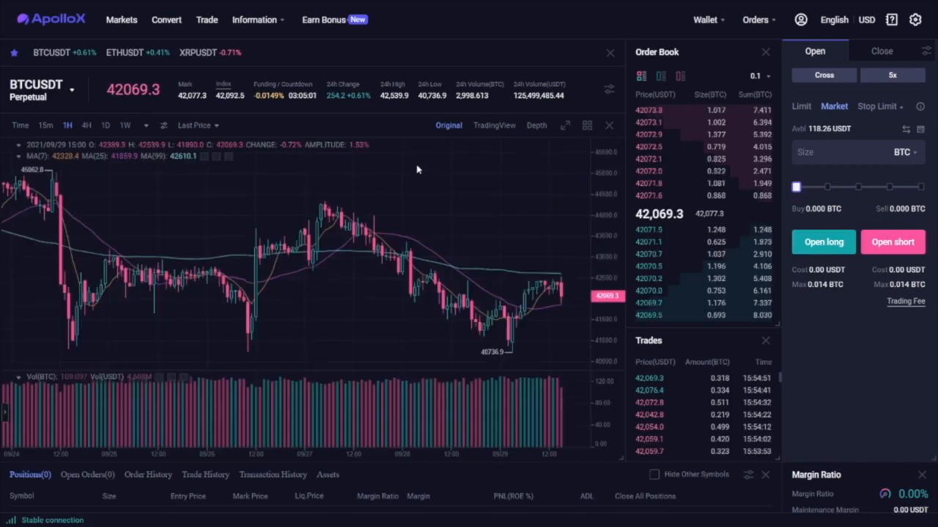
mouse_move(412, 167)
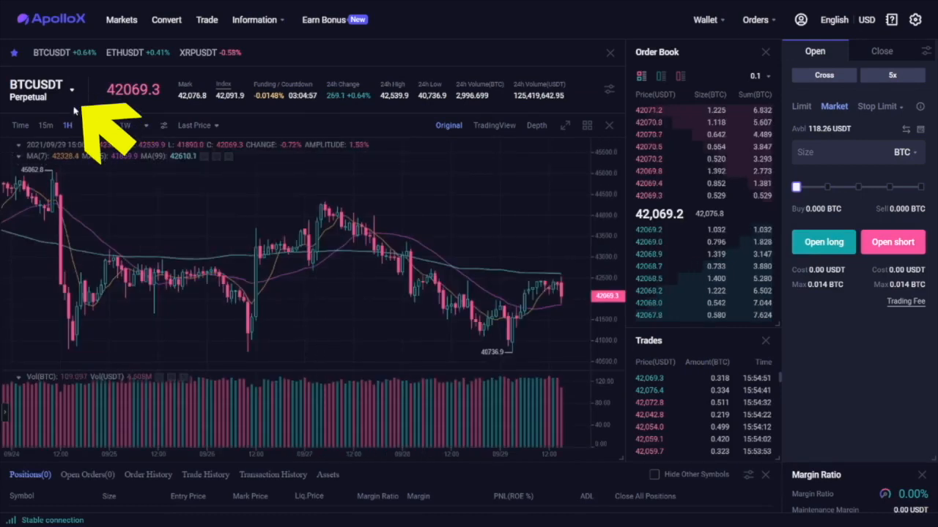
click(70, 91)
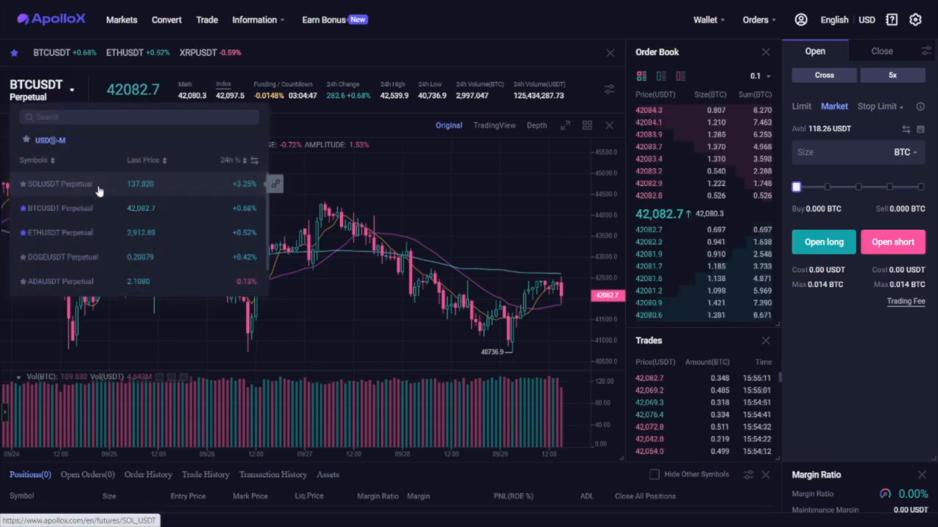
mouse_move(108, 232)
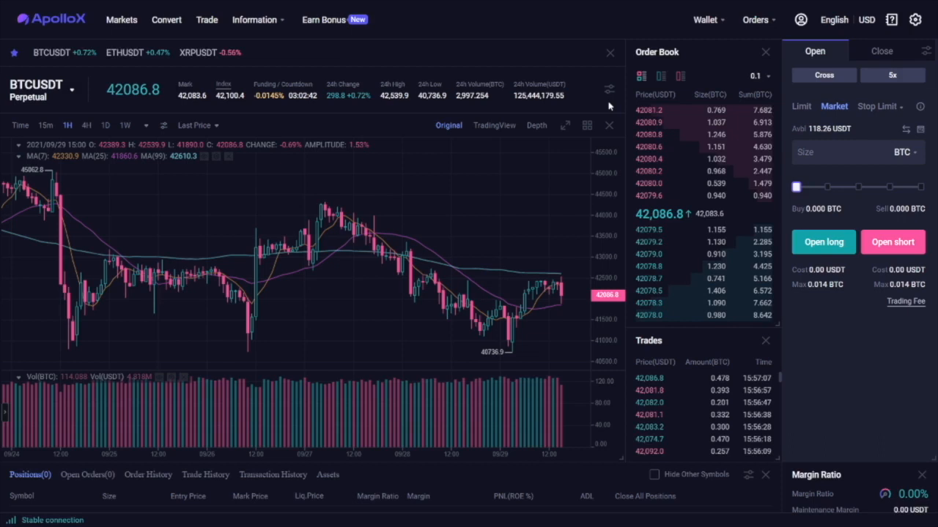
click(891, 75)
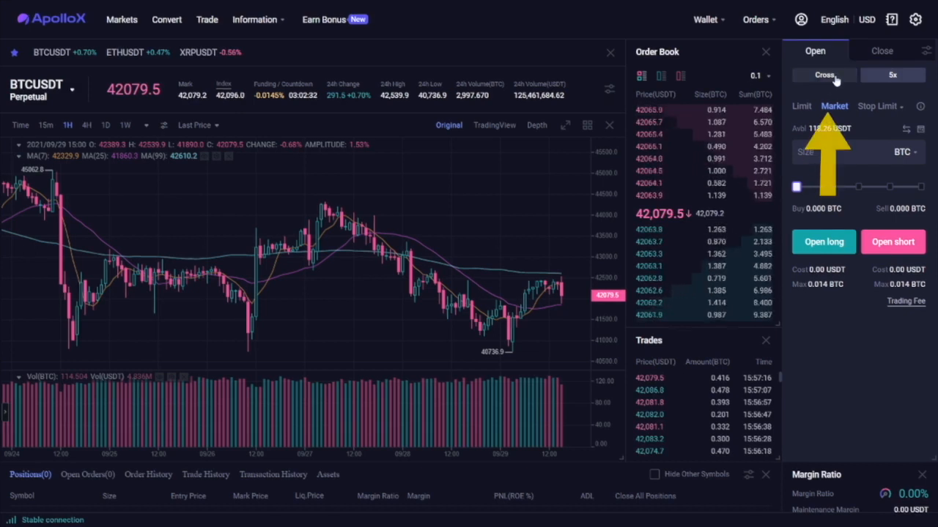
click(823, 74)
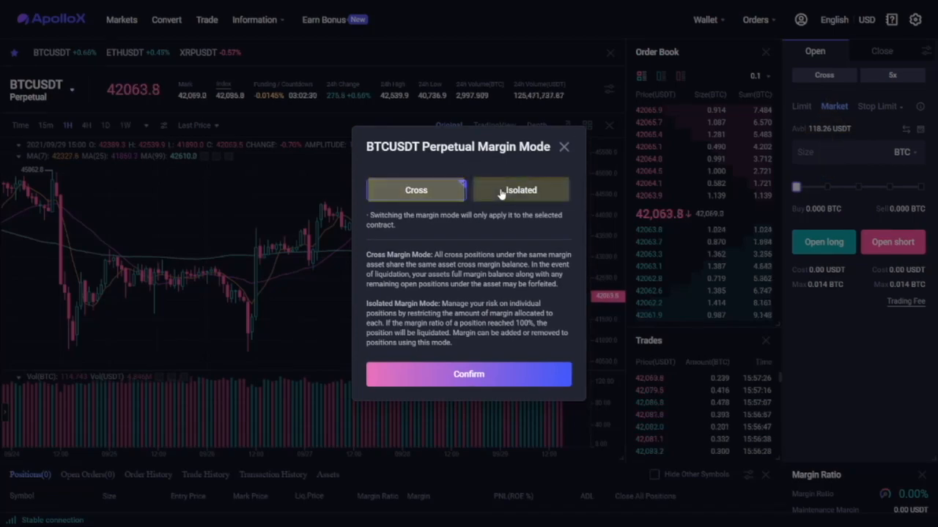
click(521, 191)
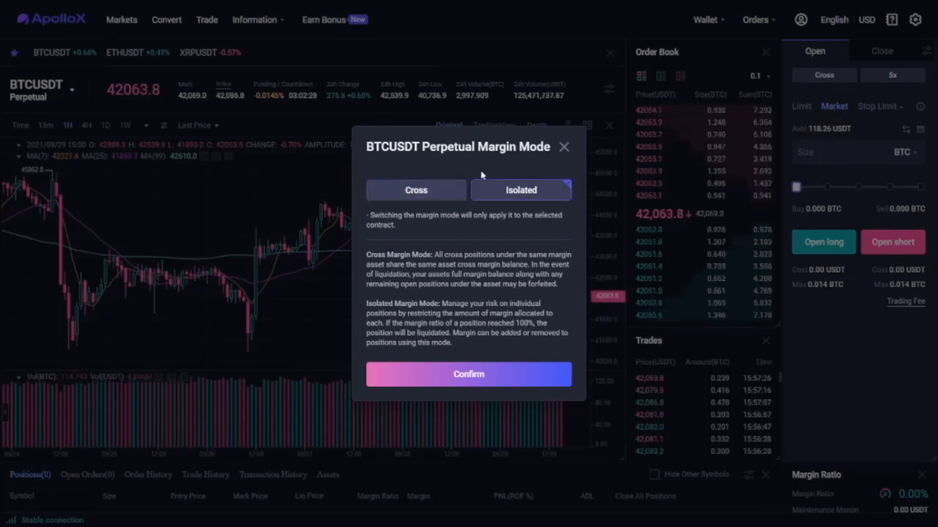
click(416, 190)
text(0.01)
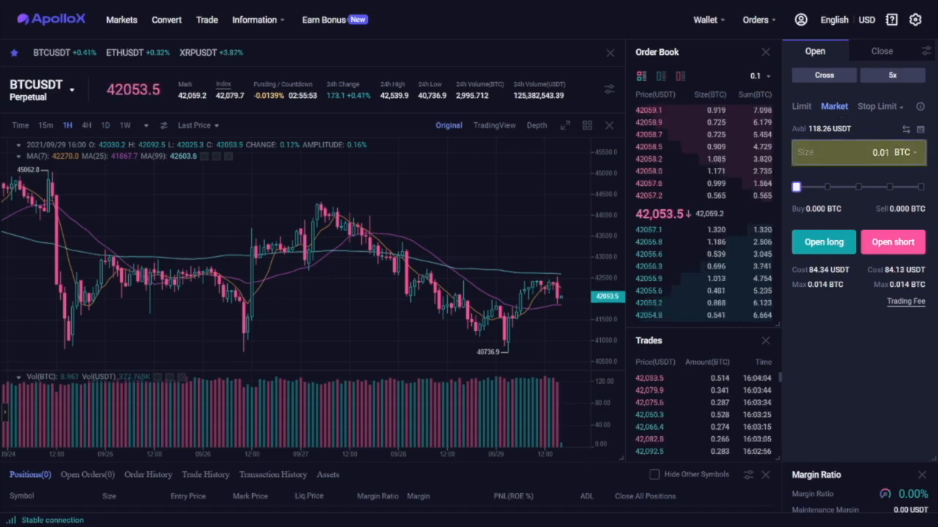
Set the BTCUSDT order size to 0.01 with BTC as the unit.
click(886, 152)
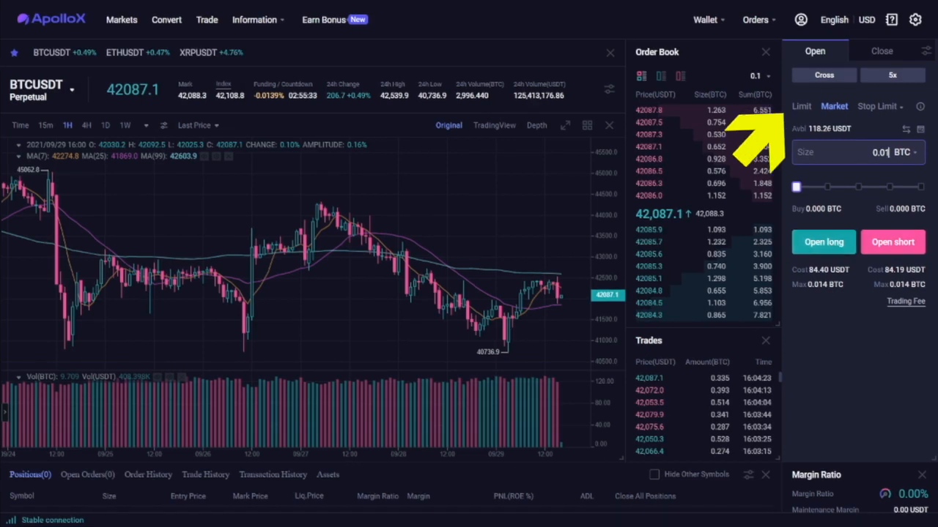
click(800, 105)
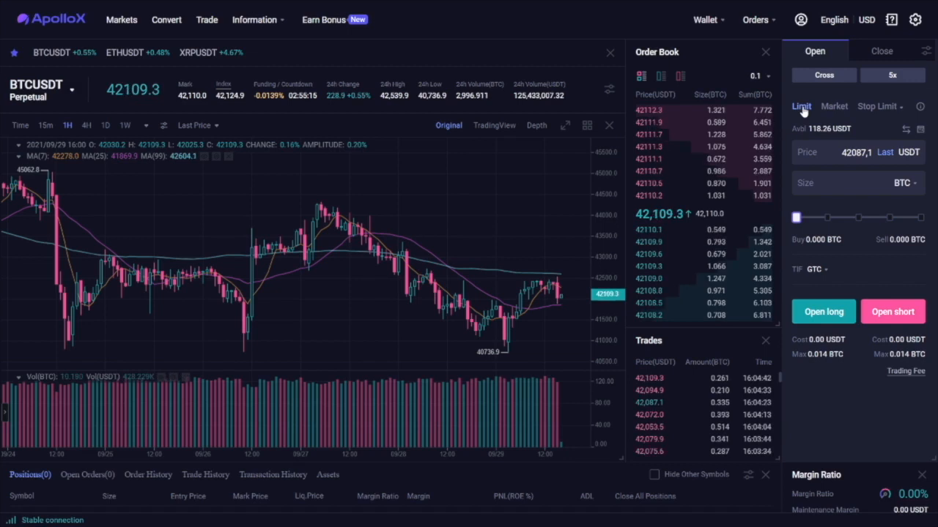
Enter a 0.01 BTC limit order at a 40000 USDT price, then show the stop order type choices.
click(892, 75)
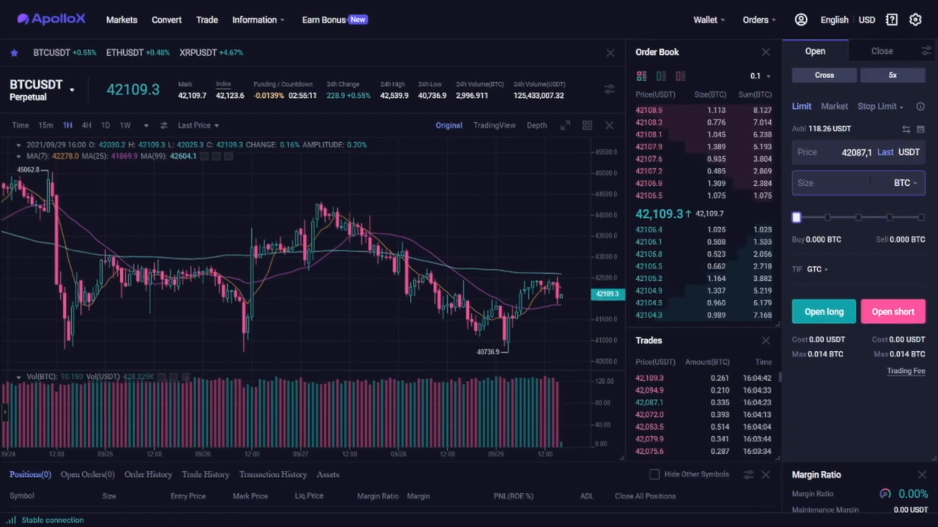
text(0.01)
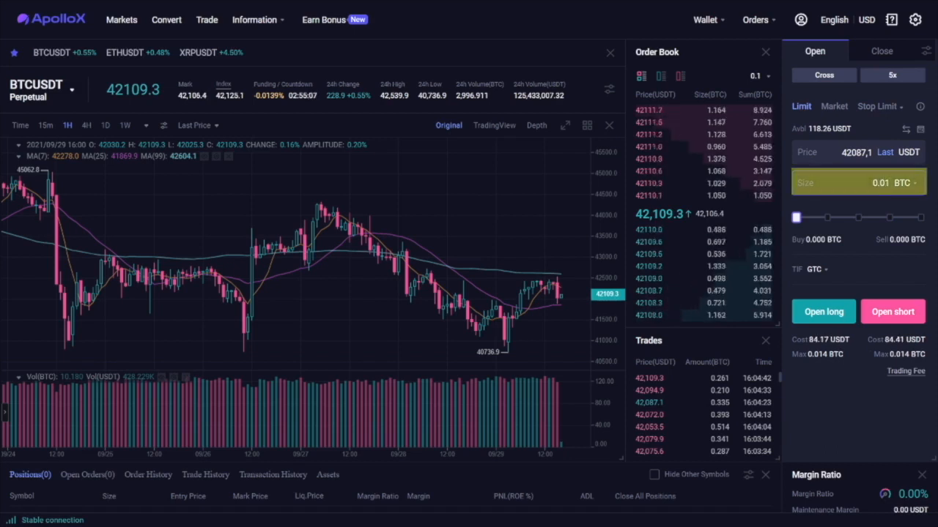
click(857, 152)
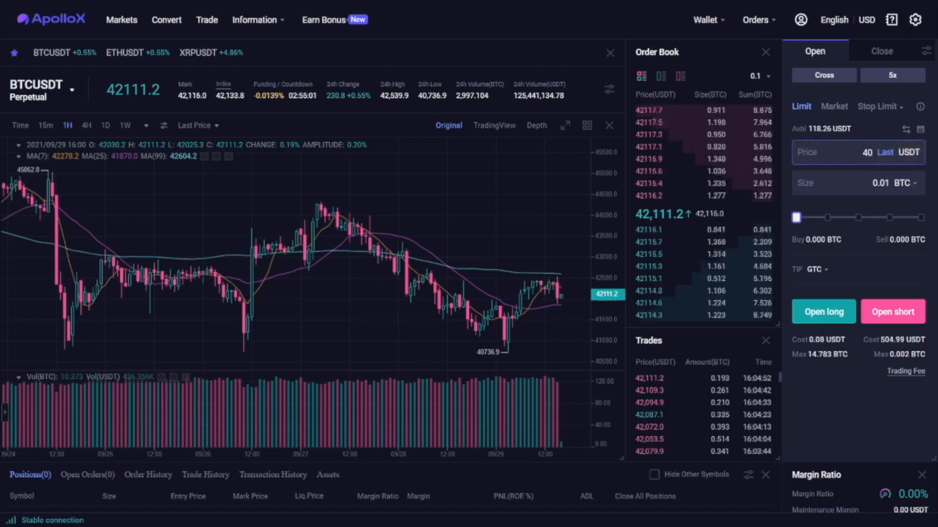
text(40000)
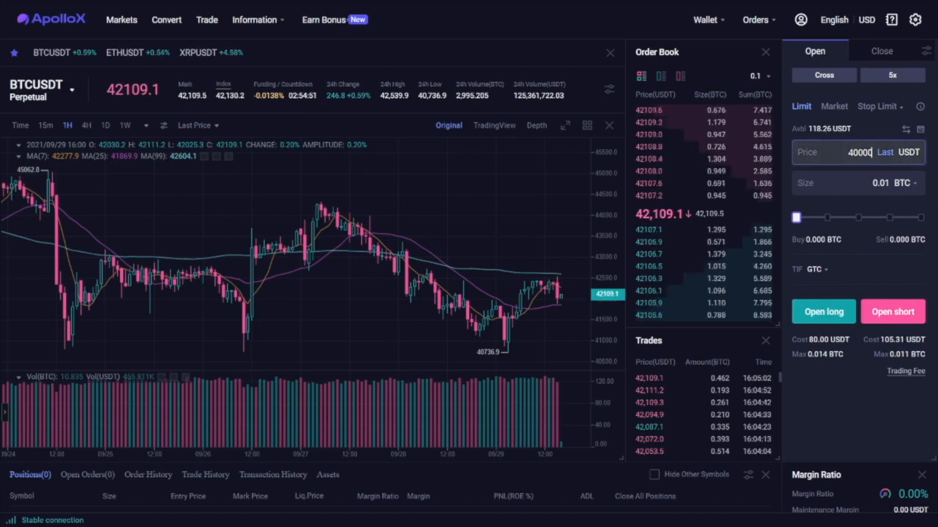
click(857, 153)
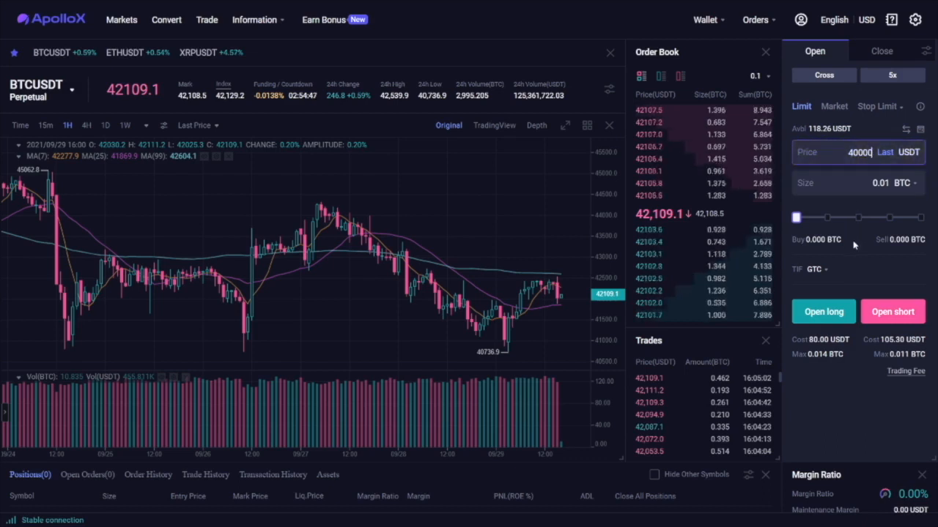
click(876, 106)
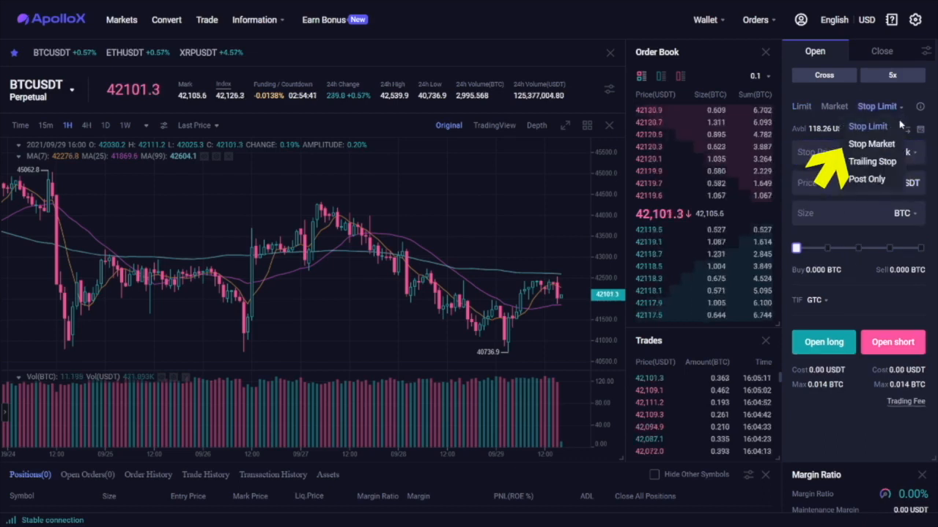
Review the Stop Market and Trailing Stop forms, then settle on the Stop Limit order type.
click(871, 144)
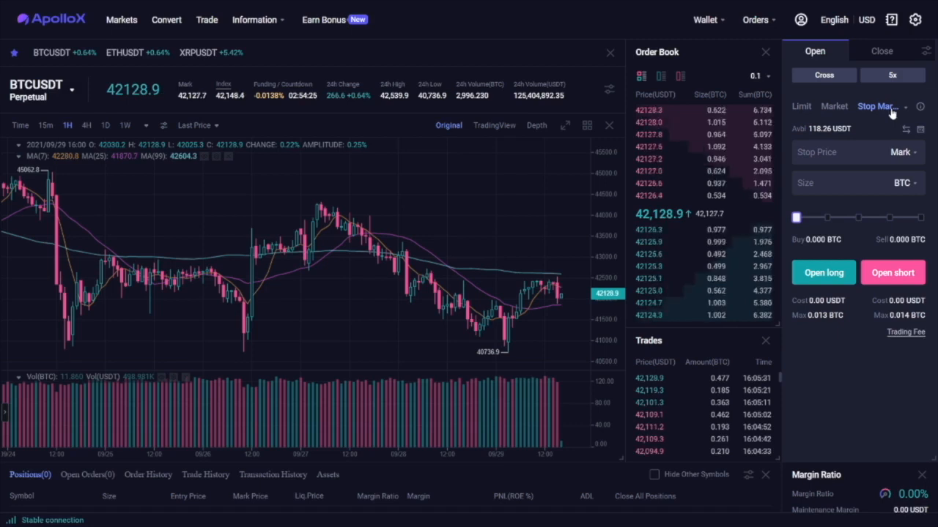
click(879, 105)
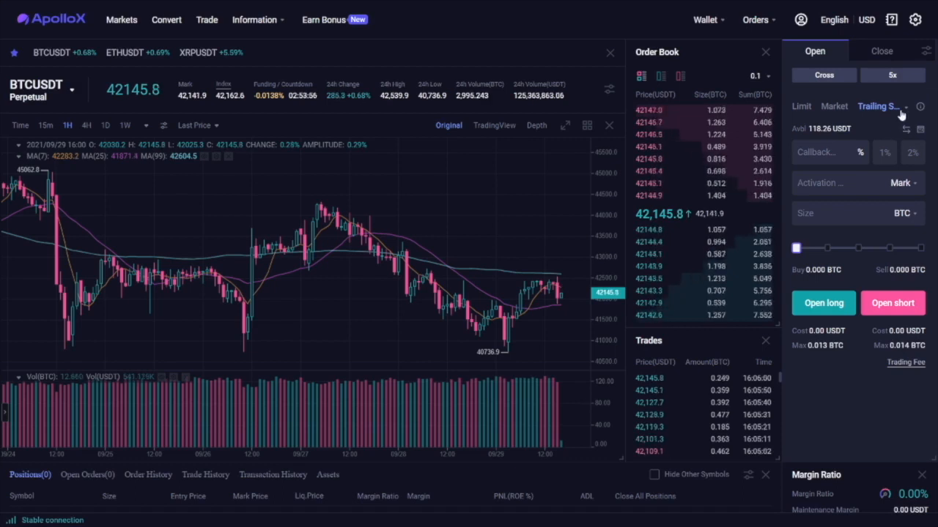
click(876, 106)
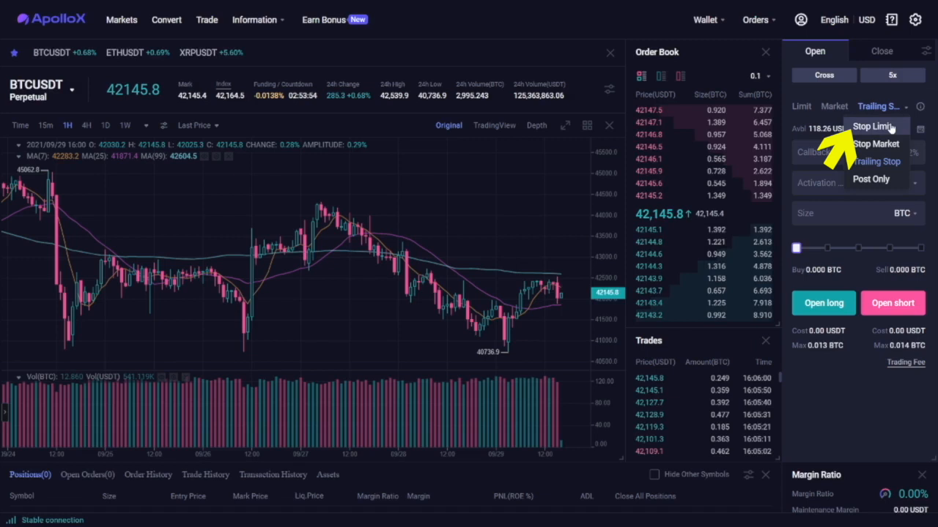
click(870, 126)
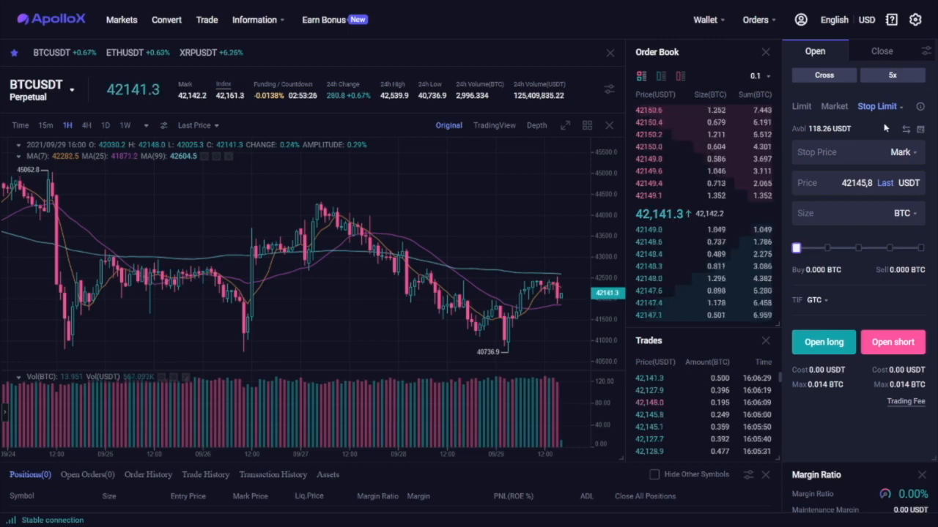
Enter a 0.01 BTC market order and open a long BTCUSDT position at market price.
click(833, 106)
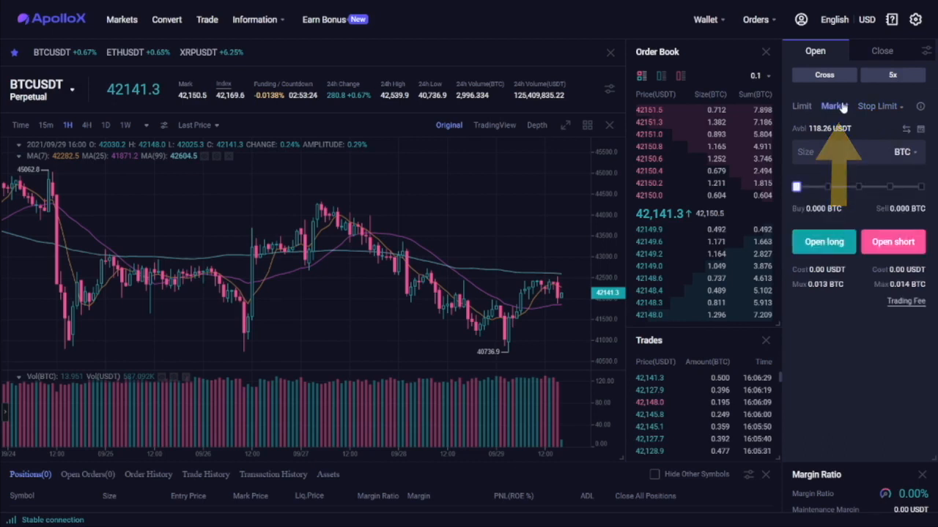
click(36, 90)
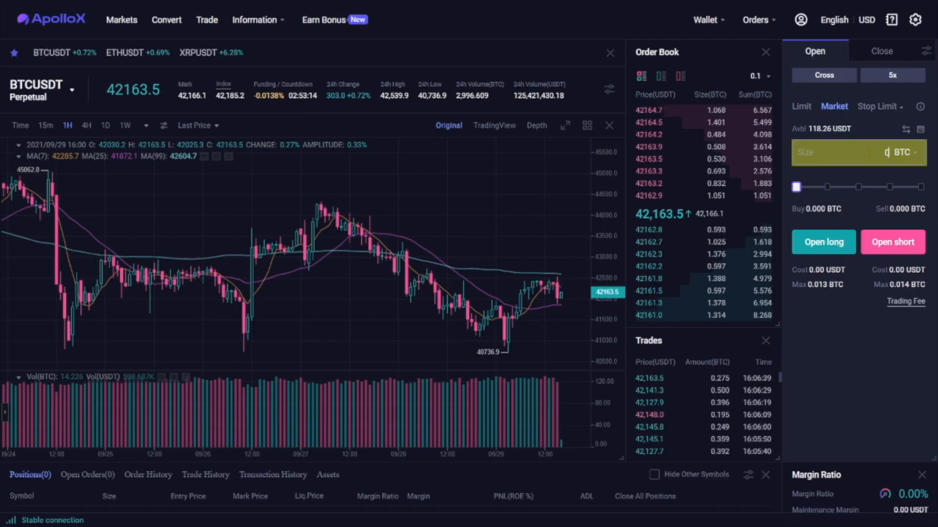
text(0.01)
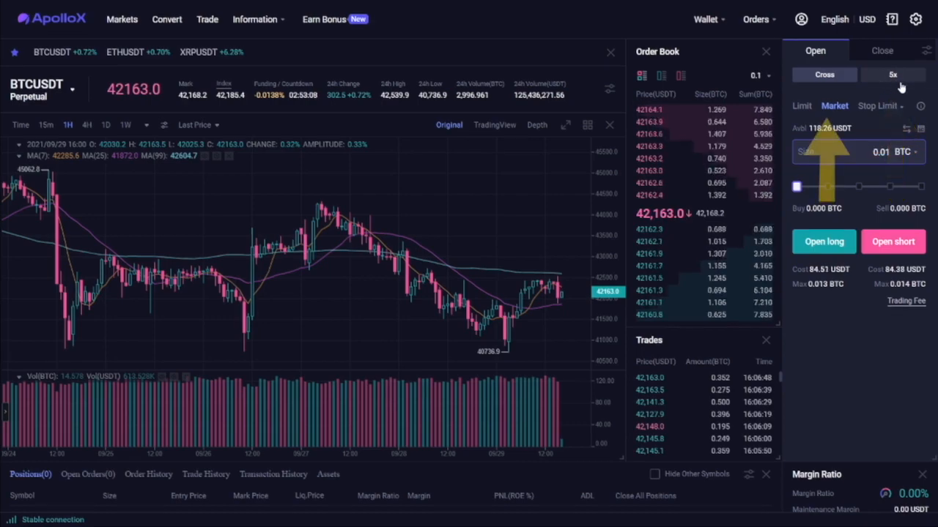
click(823, 74)
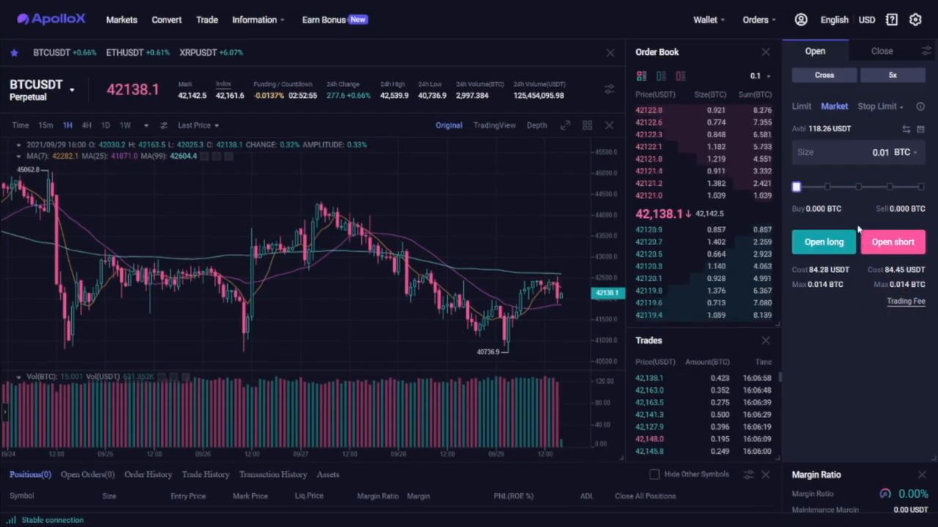
scroll(down, 3)
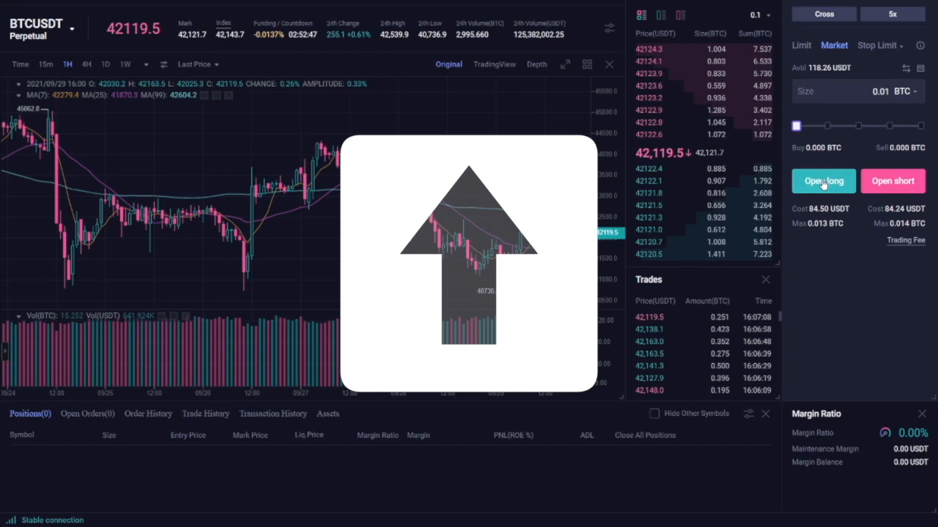
click(823, 182)
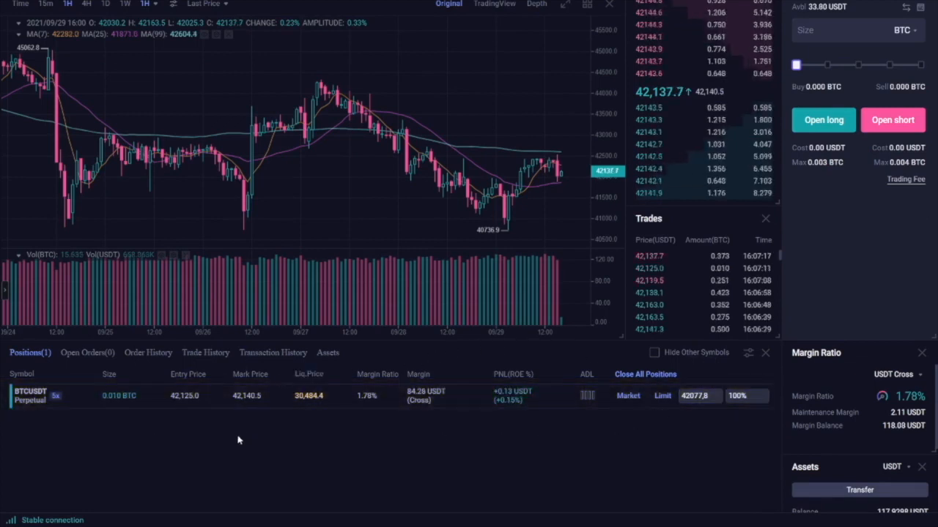
mouse_move(91, 420)
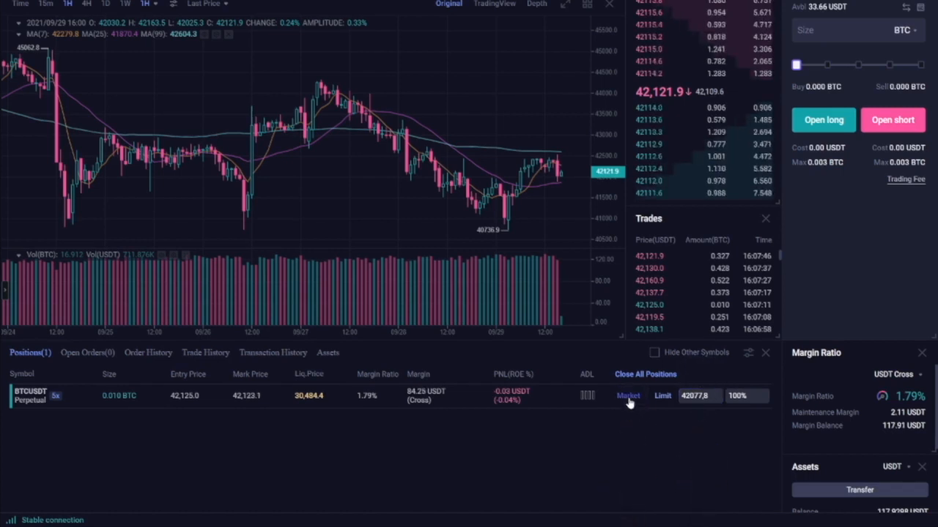
Close the BTCUSDT long position at market price from the Positions list.
click(627, 396)
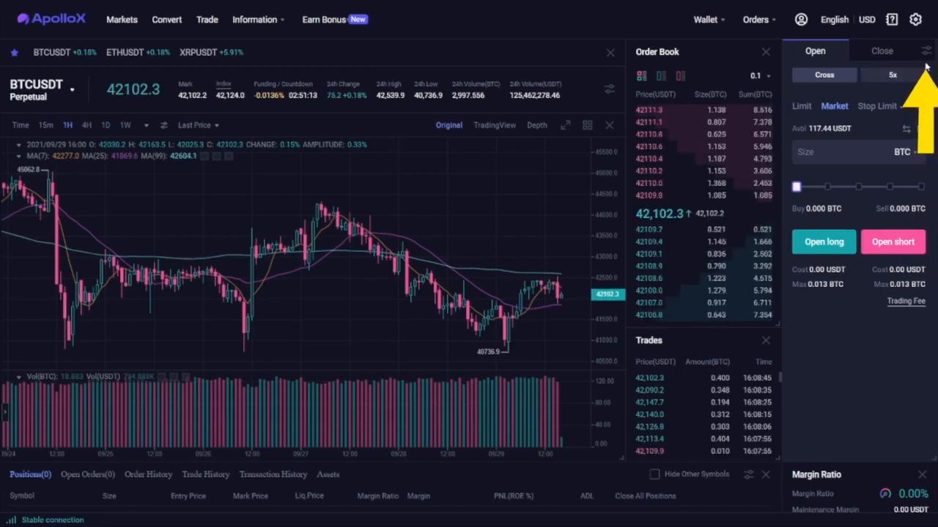
Show the Position Mode section of the trading Preference settings, with Hedge Mode selected.
click(926, 50)
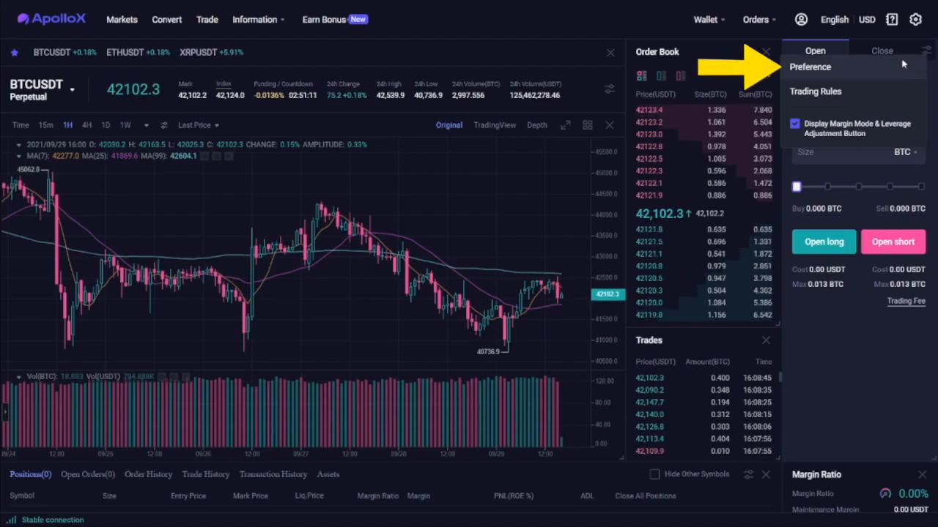
click(810, 67)
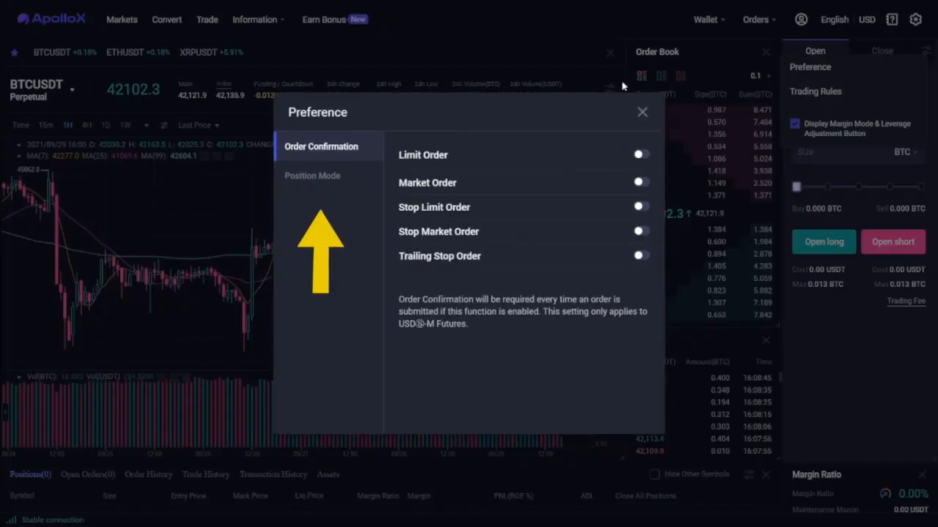
click(312, 176)
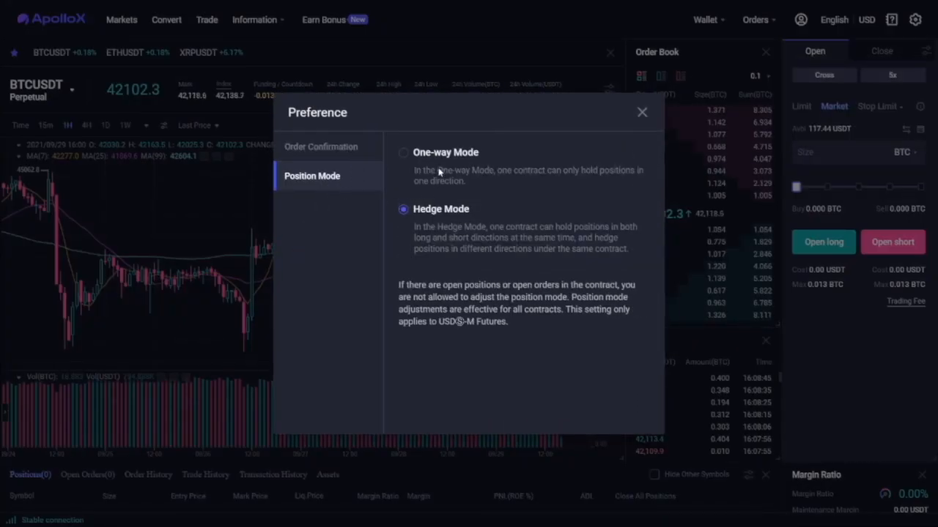